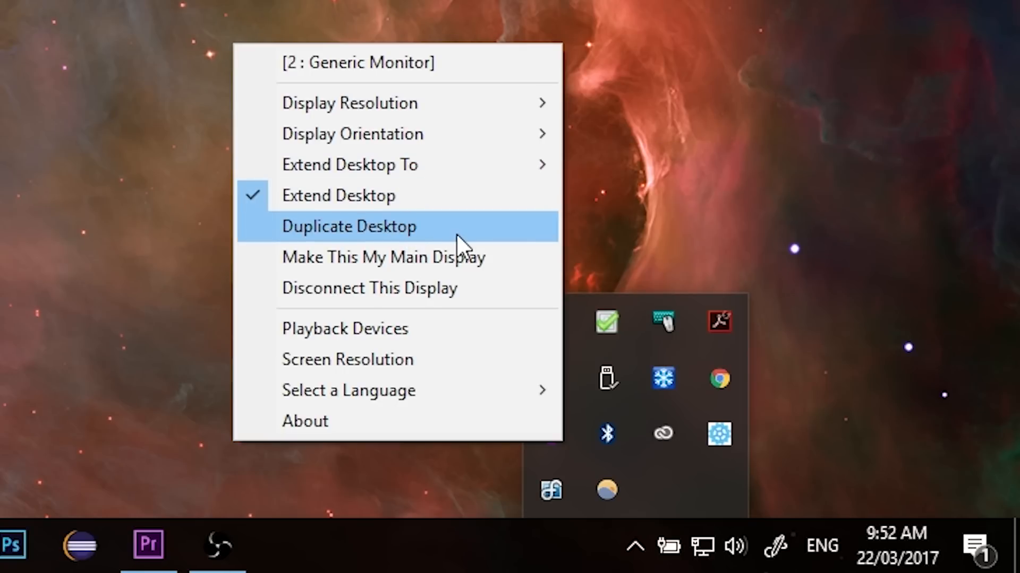
pyautogui.moveTo(474, 238)
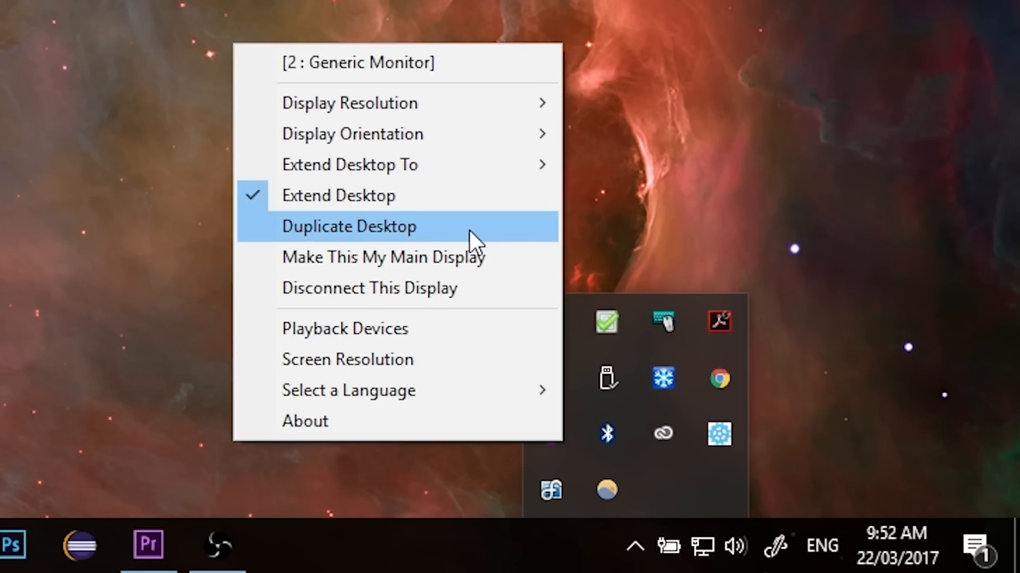
pyautogui.moveTo(452, 141)
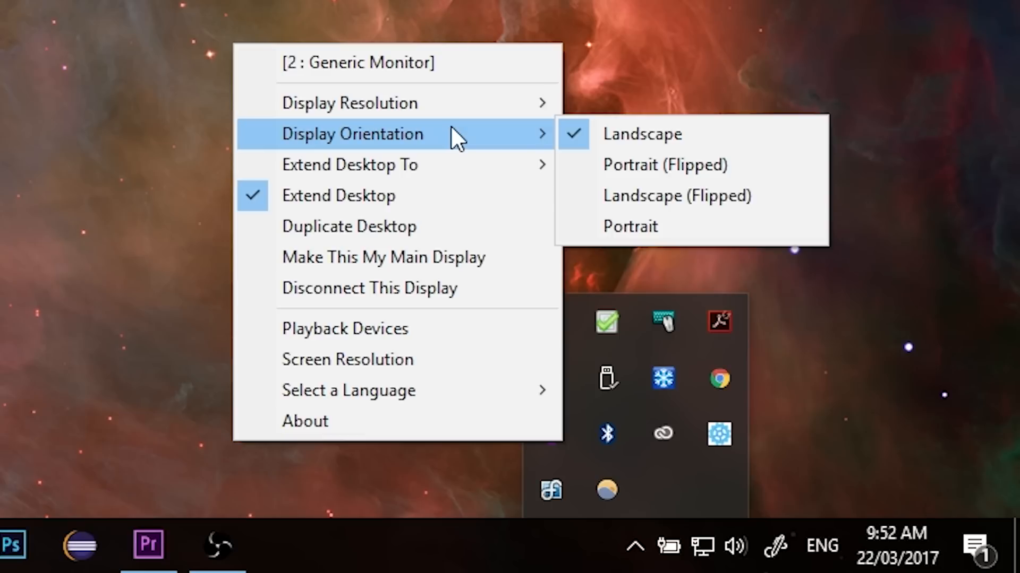